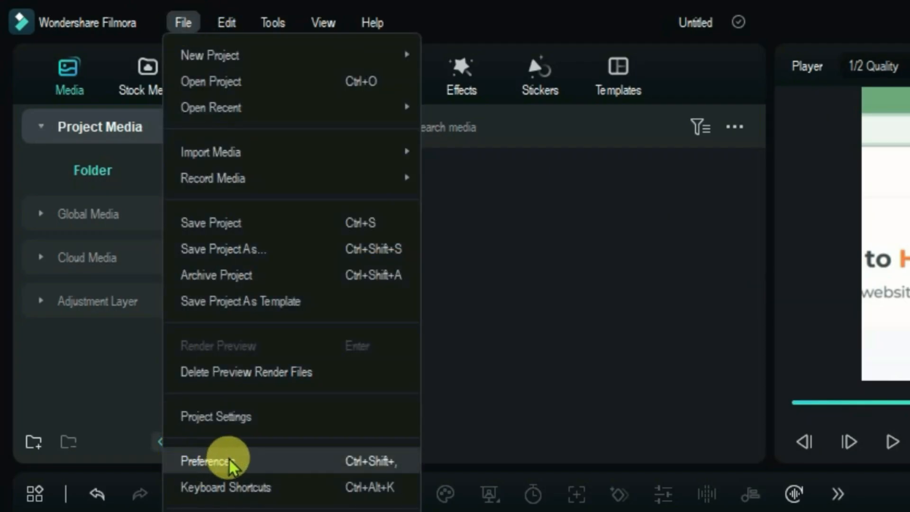
- Open Filmora's Preferences from the File menu
click(208, 459)
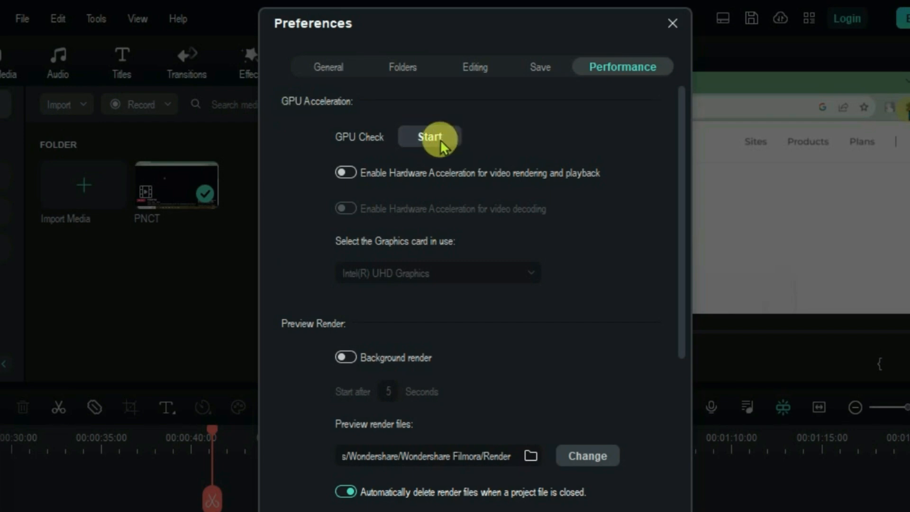
- Run the GPU check and enable hardware acceleration for rendering, playback and decoding
click(431, 136)
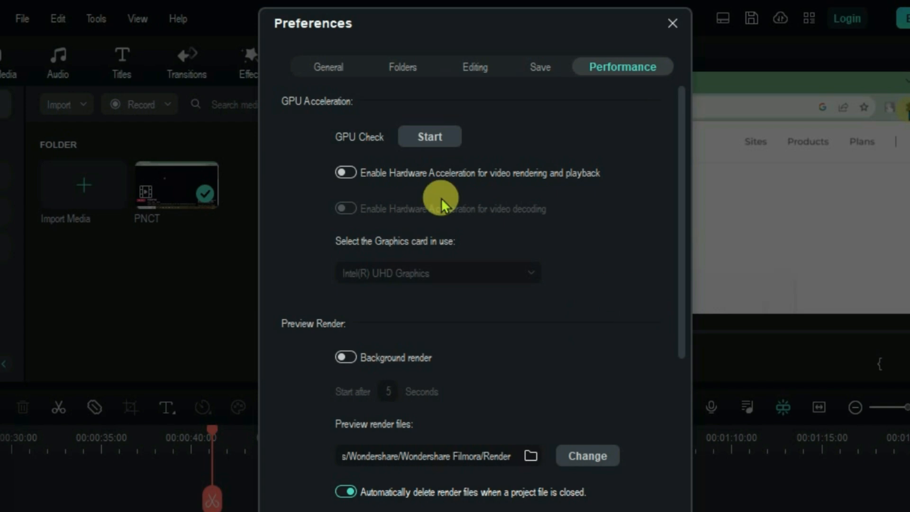
click(345, 172)
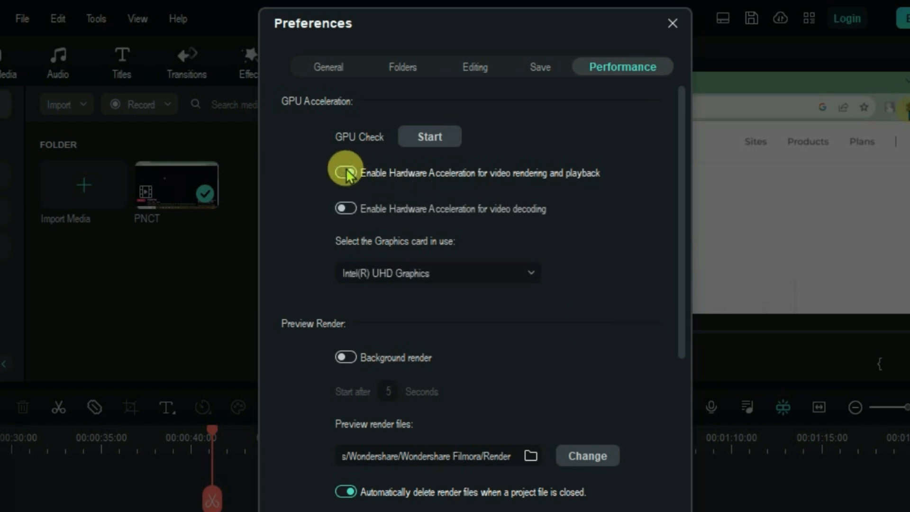
click(345, 172)
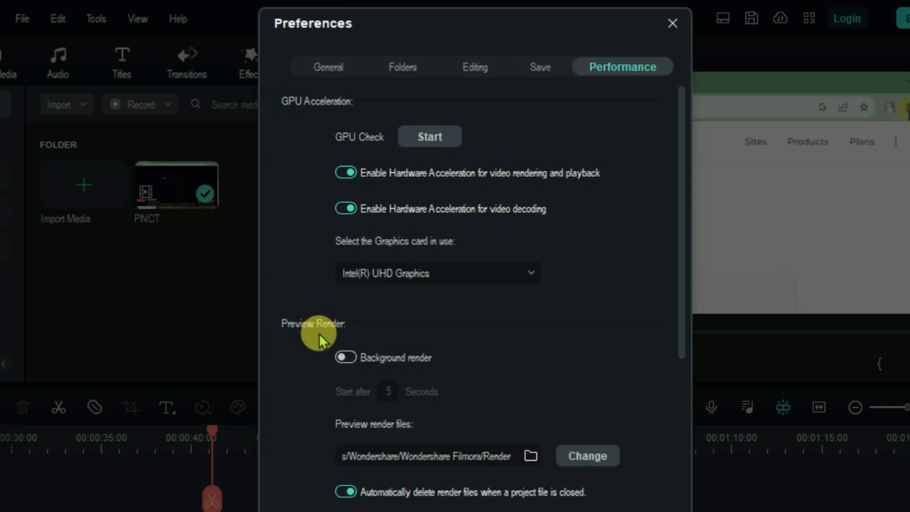
mouse_move(320, 356)
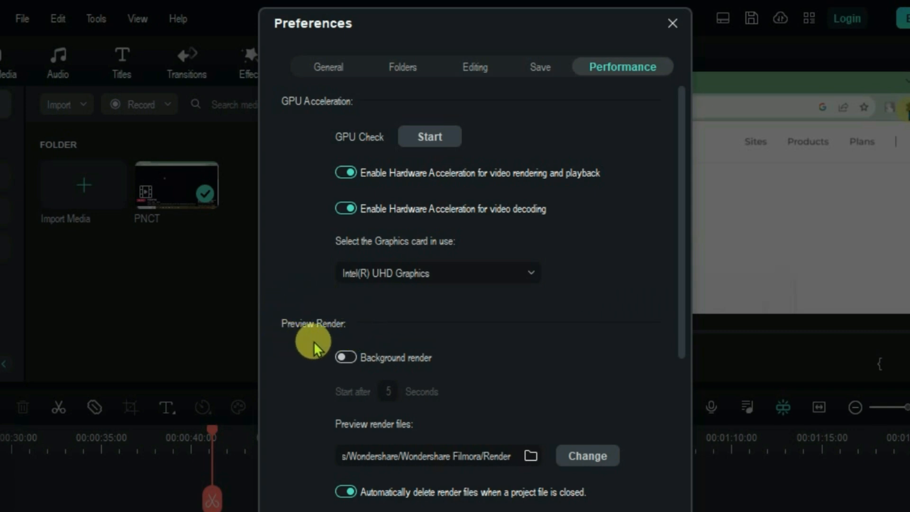
mouse_move(362, 334)
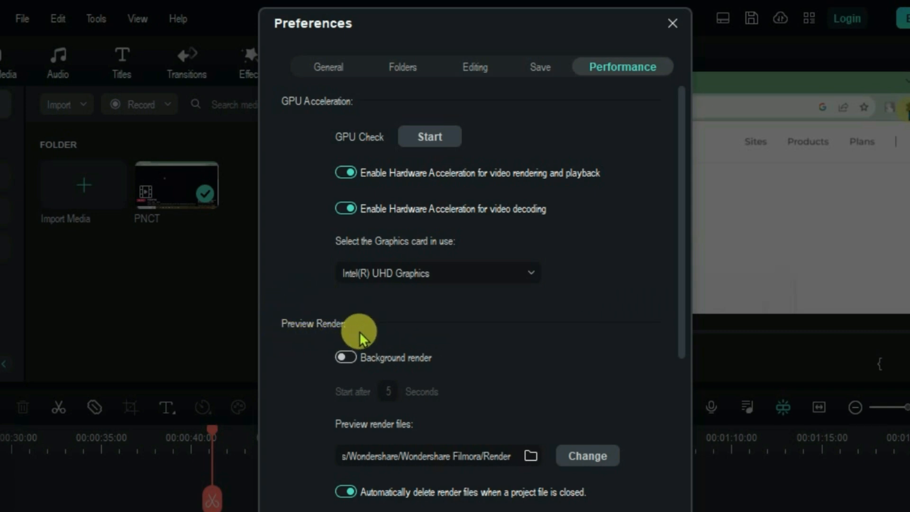
- Switch on background rendering of previews
click(345, 358)
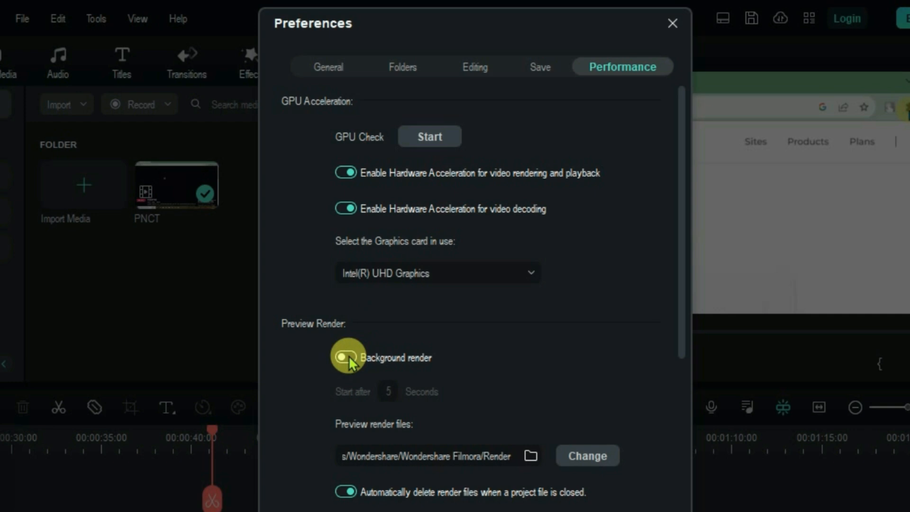
click(347, 358)
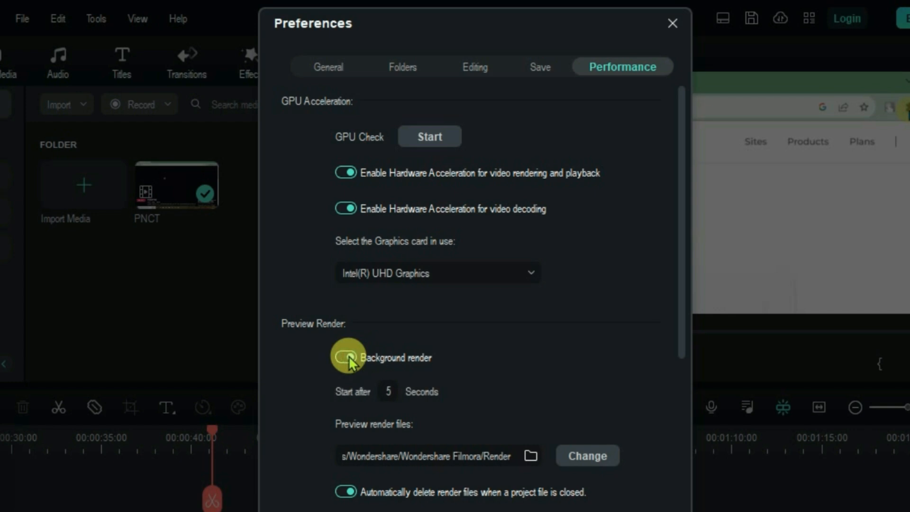
click(346, 358)
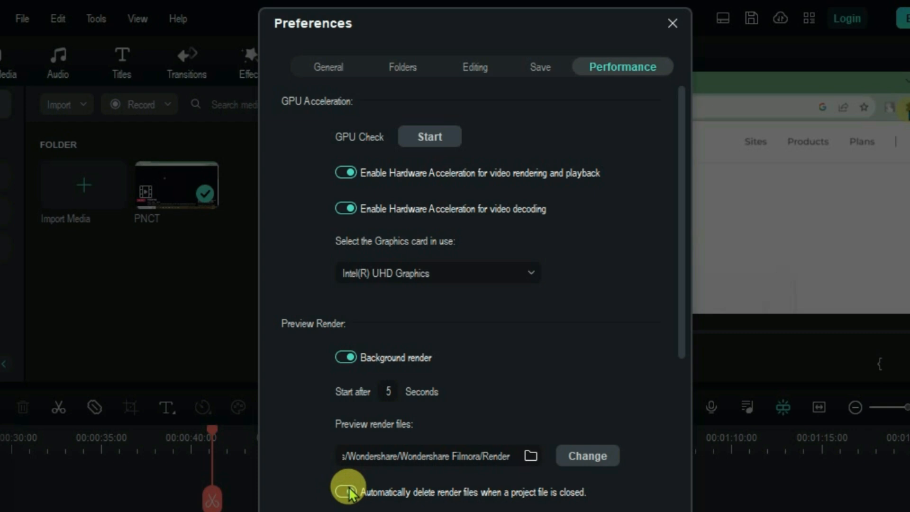
click(346, 494)
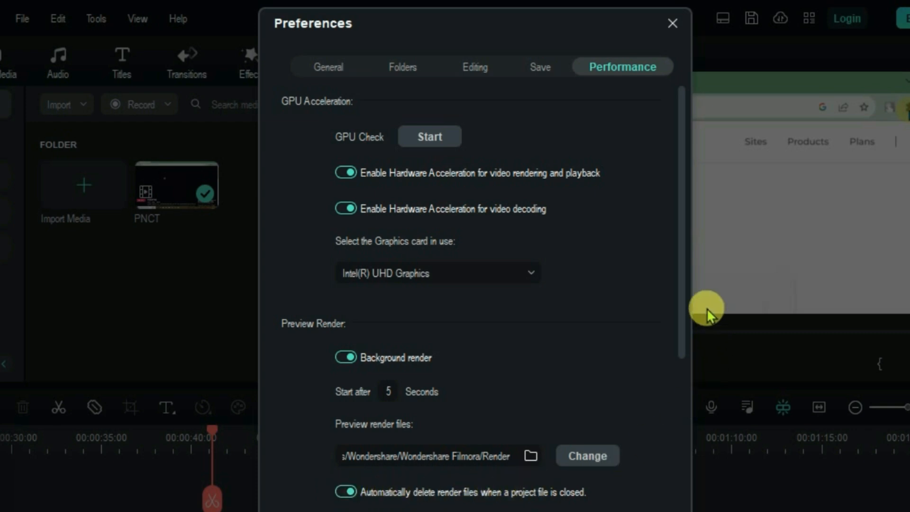
- Enable automatic proxies above 1280 x 720 and auto-delete them when projects close
scroll(down, 3)
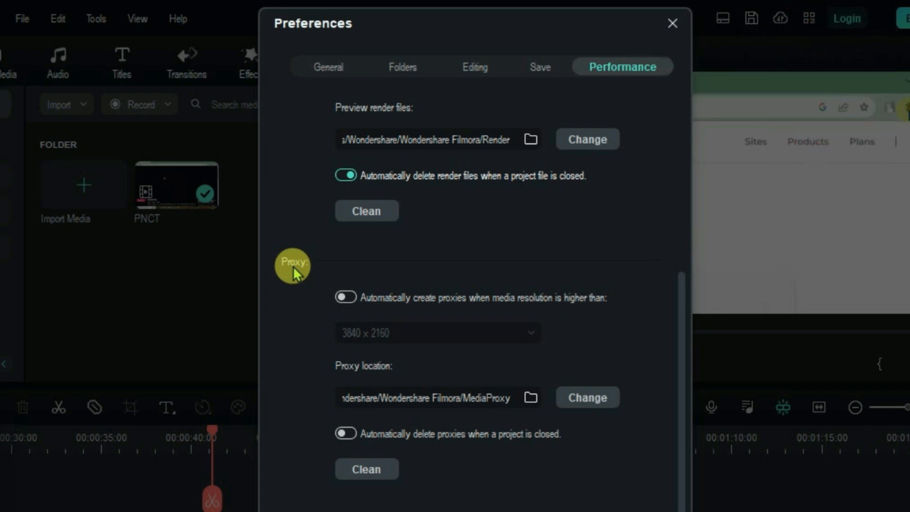
click(346, 298)
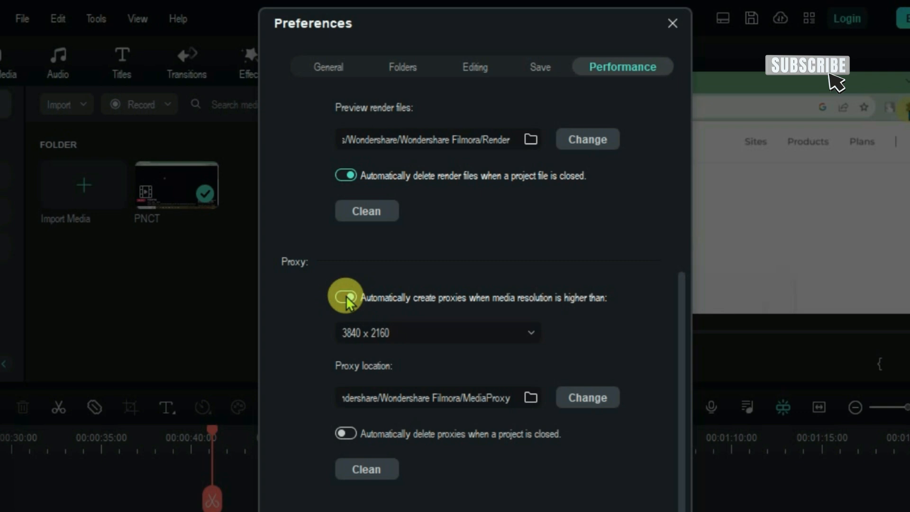
click(345, 297)
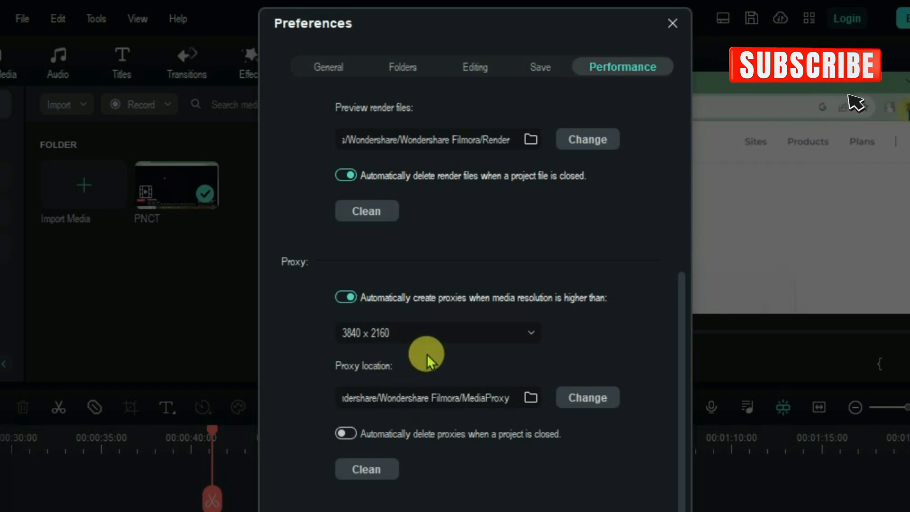
click(438, 333)
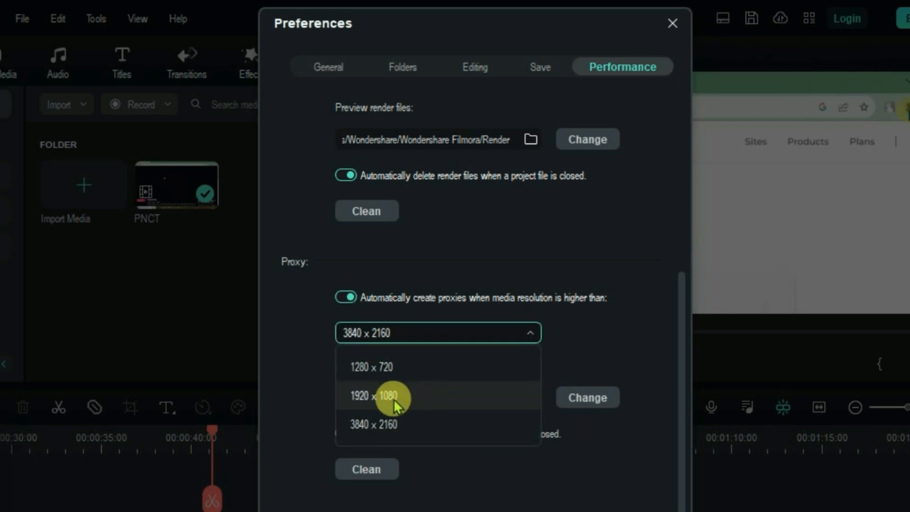
click(369, 367)
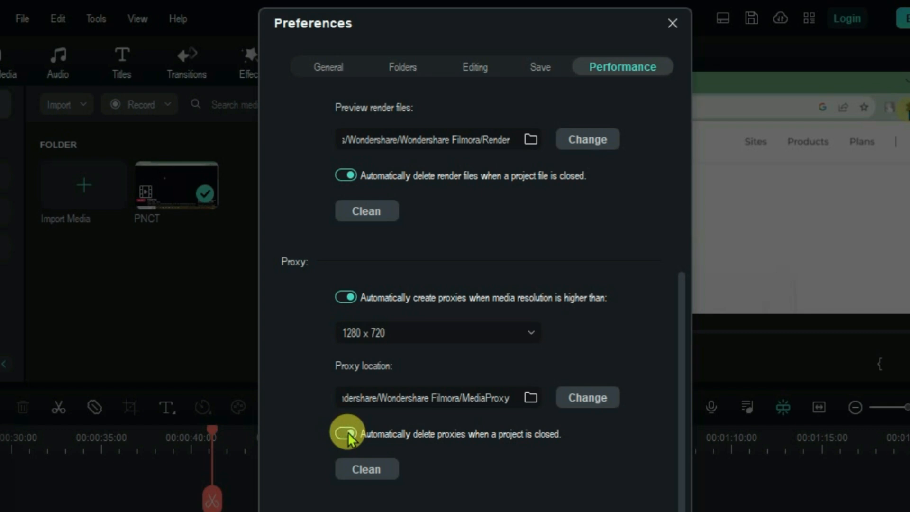
click(347, 433)
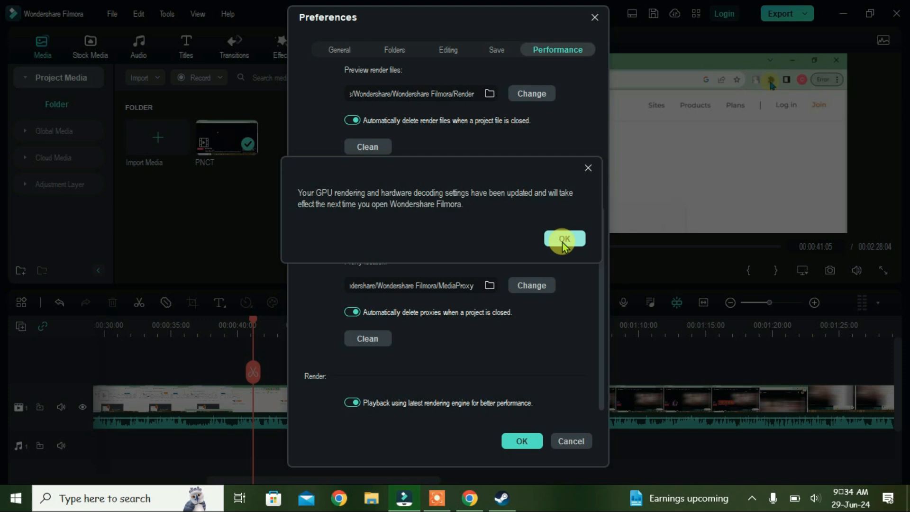
- Confirm the restart notice, quit without saving the project, and relaunch Filmora
click(563, 239)
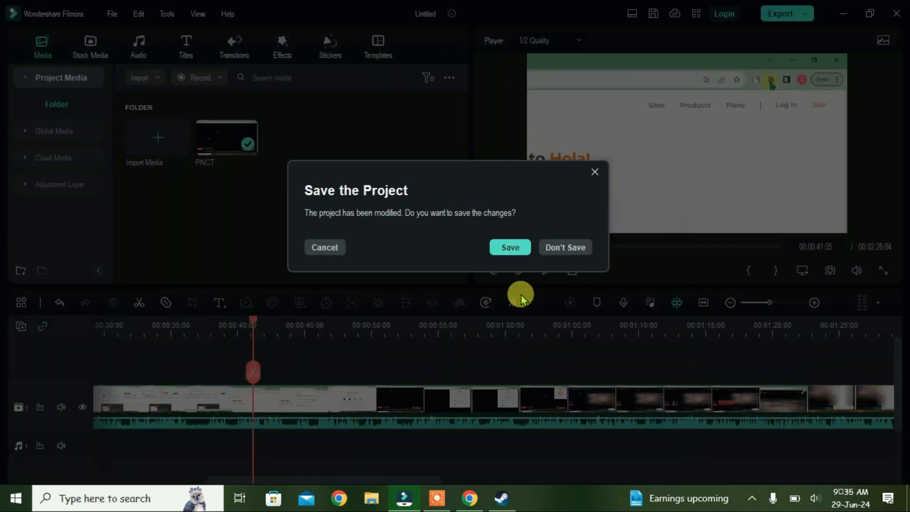
click(565, 247)
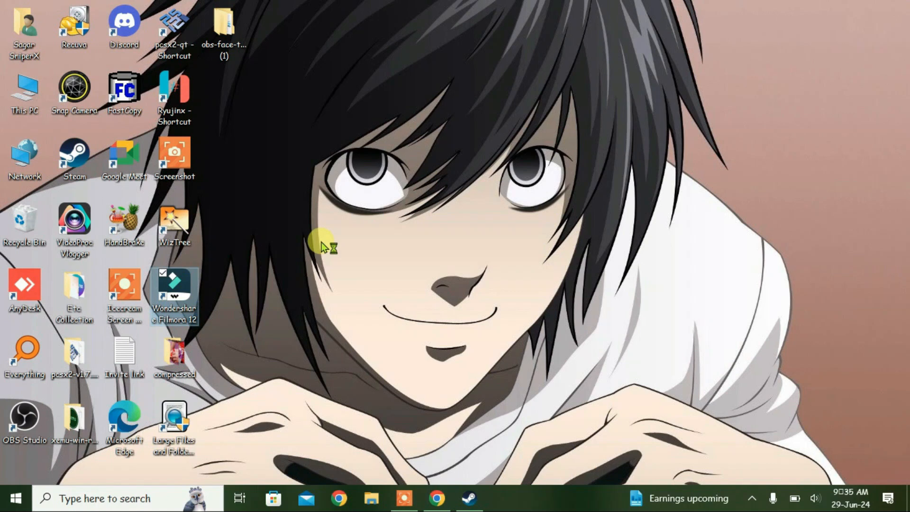
double_click(175, 283)
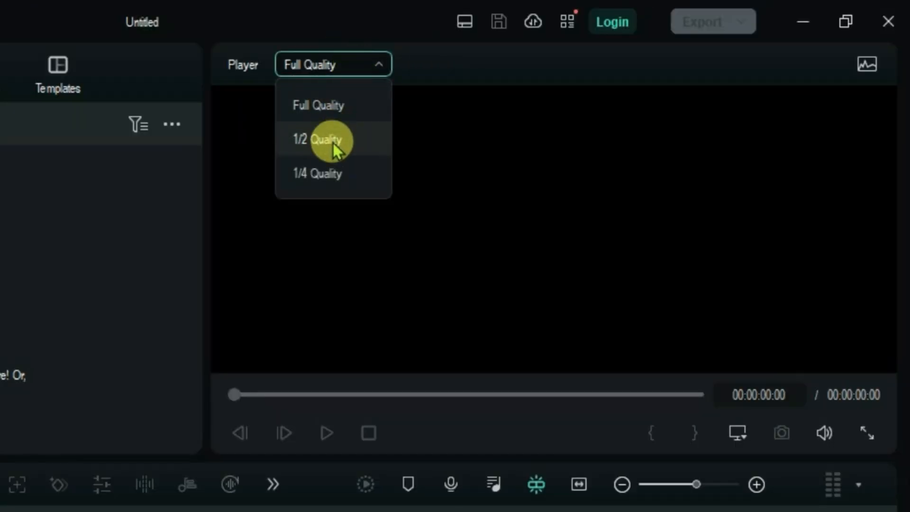
- Set the player preview to 1/2 quality and bring Steam to the front
click(316, 140)
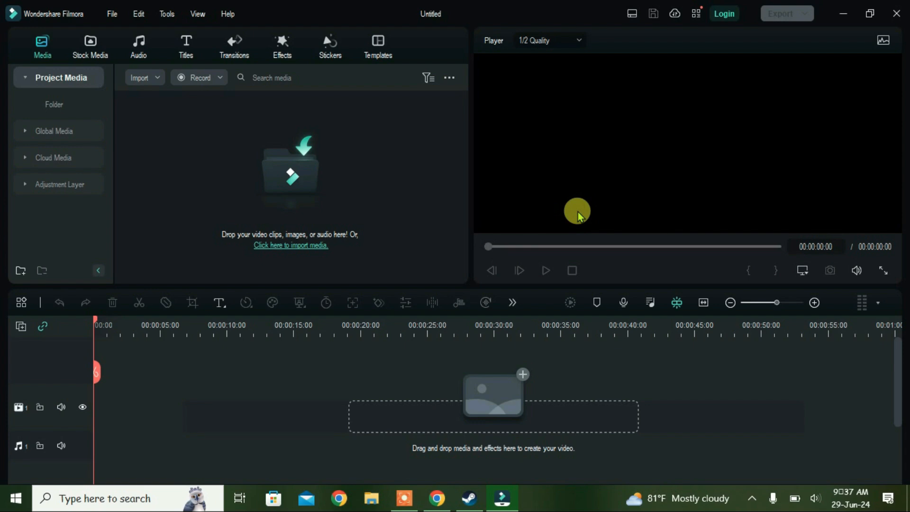
click(466, 498)
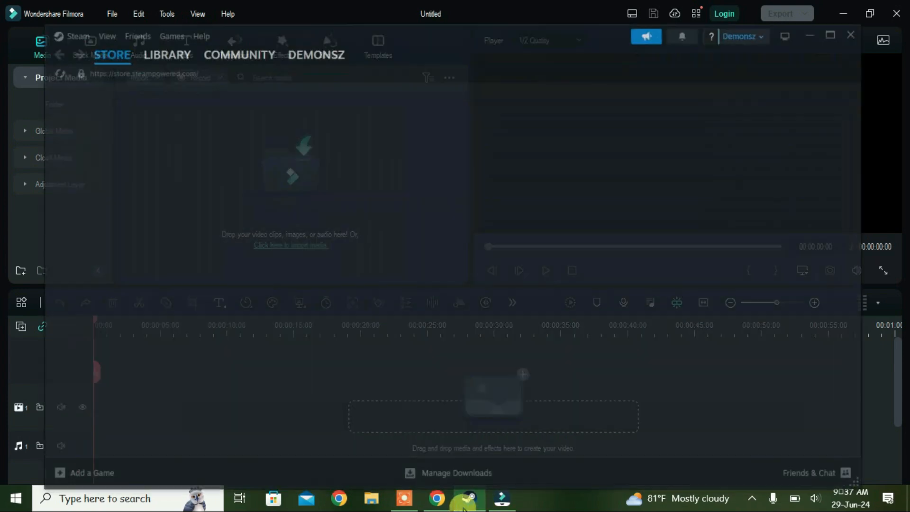